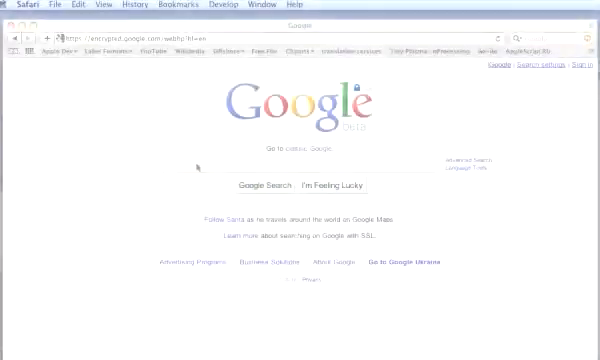
# Step: Search Google for 'pdf image extractor' via the suggestion after entering 'pdf ima'
pyautogui.write('pdf')
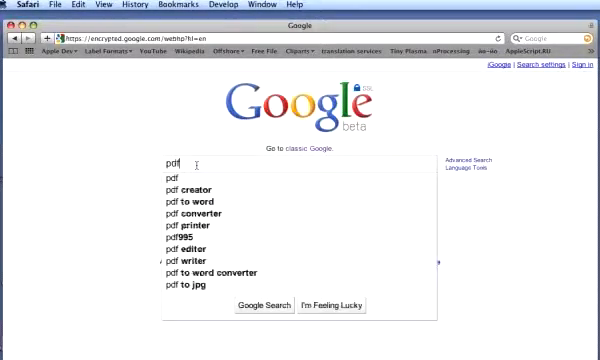
pyautogui.write('ima')
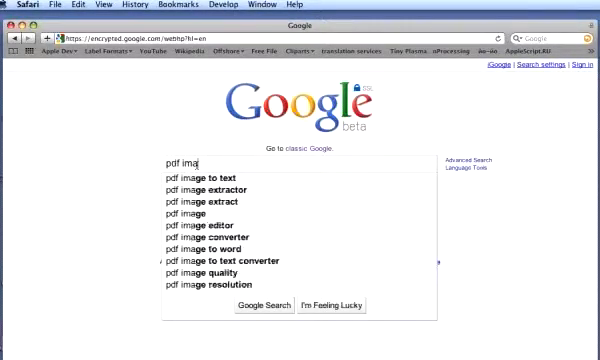
pyautogui.click(216, 188)
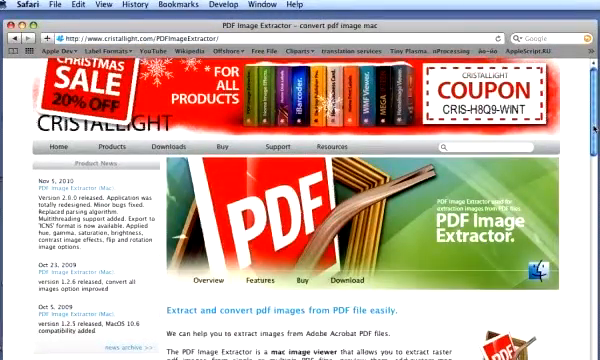
pyautogui.scroll(-3)
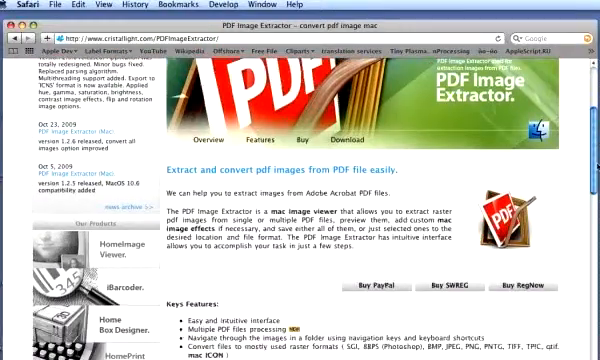
pyautogui.scroll(-3)
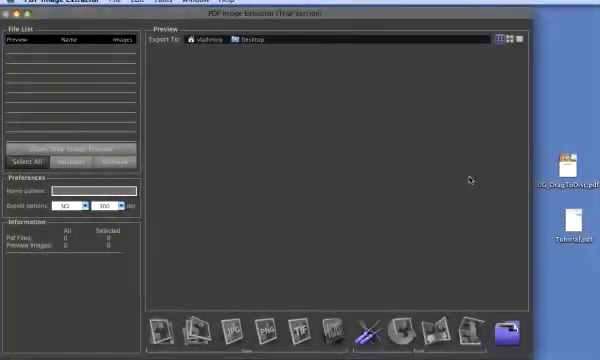
pyautogui.moveTo(548, 148)
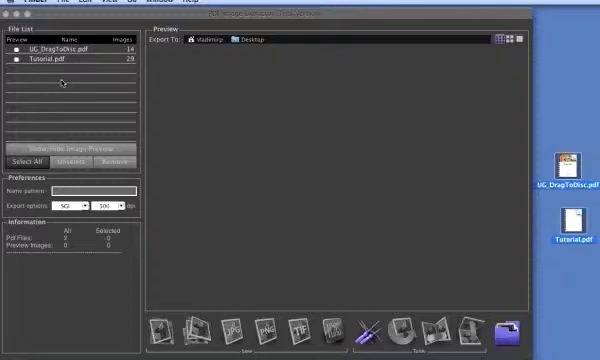
# Step: Show the images contained in the two PDFs loaded from the desktop
pyautogui.click(60, 56)
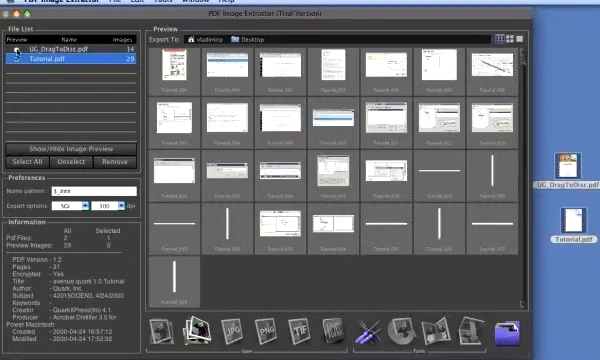
# Step: Select extracted image thumbnails in the Preview gallery, ending on the orange Roxio image
pyautogui.click(76, 48)
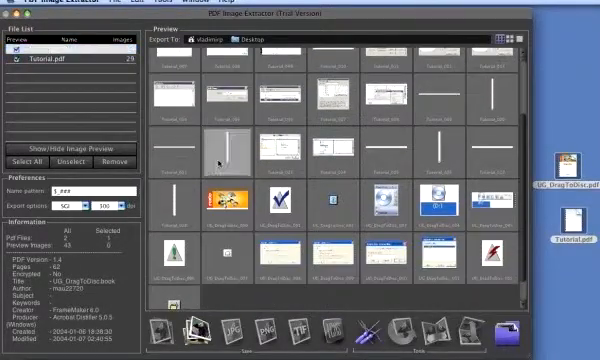
pyautogui.click(228, 150)
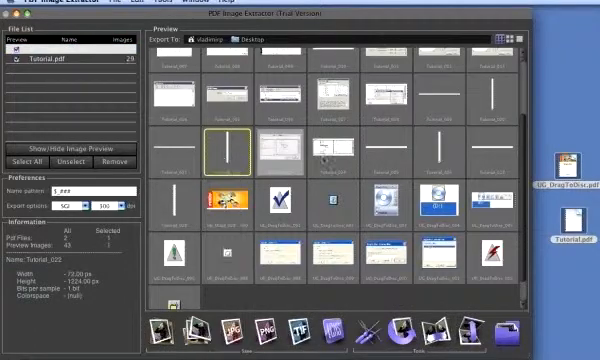
pyautogui.click(390, 150)
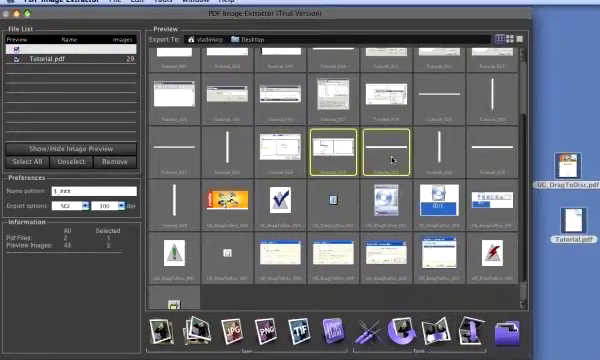
pyautogui.click(400, 196)
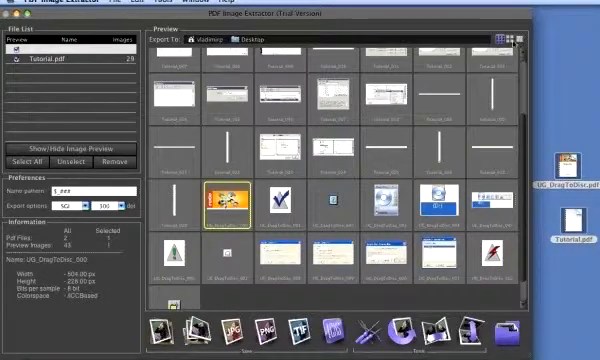
pyautogui.click(520, 42)
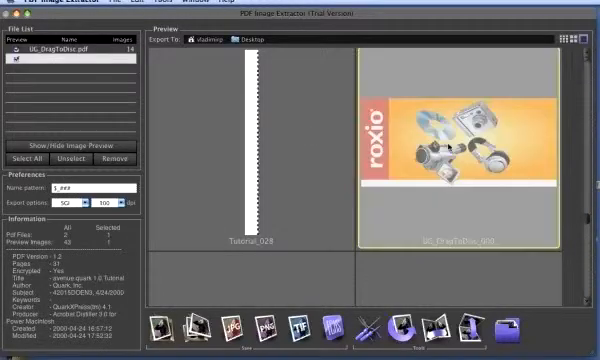
# Step: Enlarge the Roxio image preview and choose JPG as the export format
pyautogui.click(460, 156)
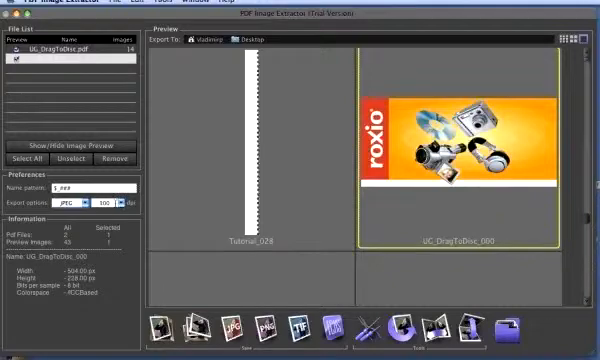
pyautogui.click(118, 198)
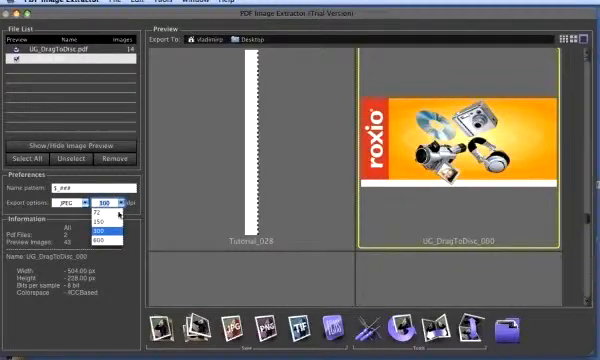
pyautogui.click(110, 236)
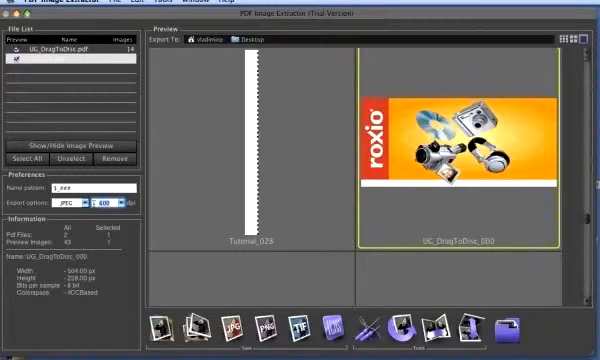
pyautogui.click(84, 188)
pyautogui.write('_1')
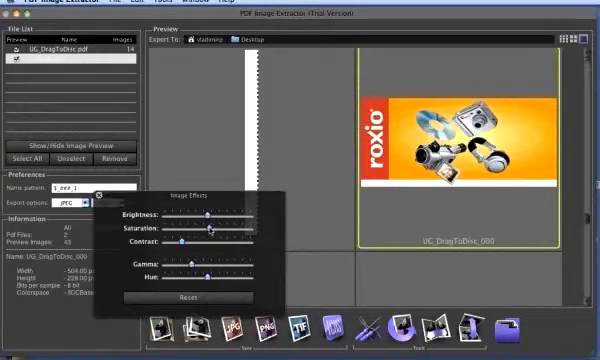
# Step: Drag Saturation down and adjust another slider so the Roxio image turns black-and-white
pyautogui.moveTo(212, 224); pyautogui.dragTo(180, 224)
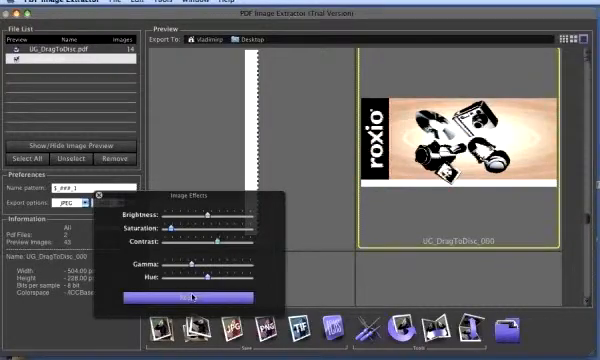
pyautogui.moveTo(176, 278); pyautogui.dragTo(208, 278)
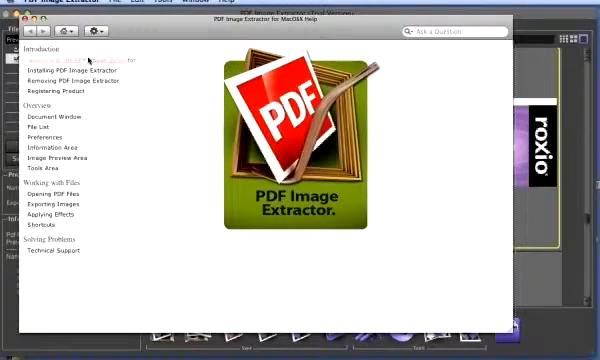
# Step: Show the Document Window help topic, then the Opening PDF Files page
pyautogui.click(52, 116)
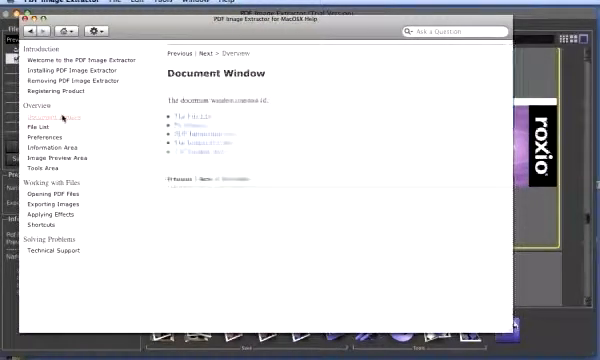
pyautogui.click(54, 194)
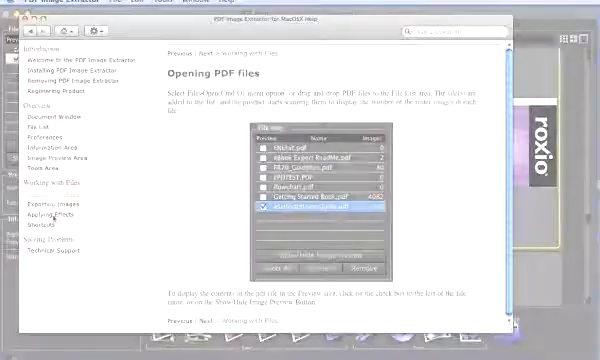